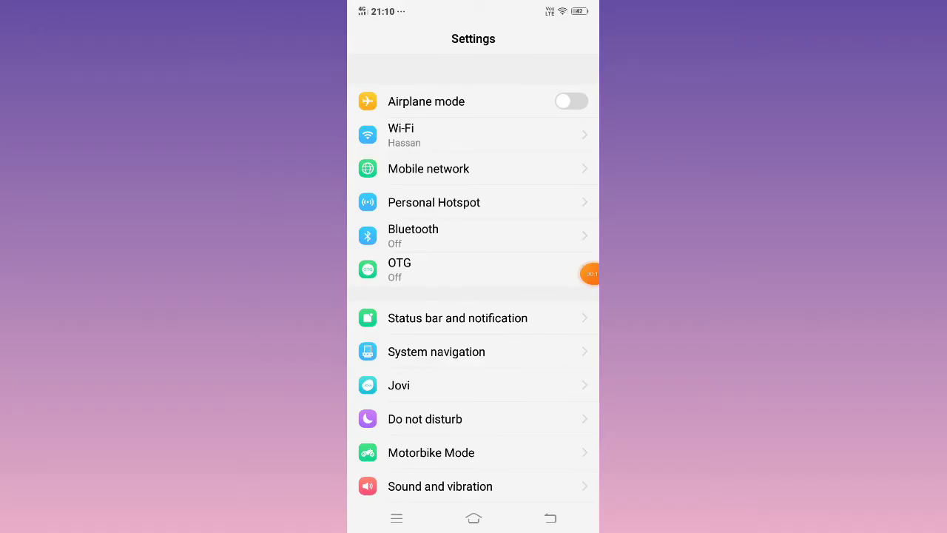
Step: Reach the App manager list of installed apps from the Settings list
{"action": "scroll", "scroll_direction": "down", "scroll_amount": 3}
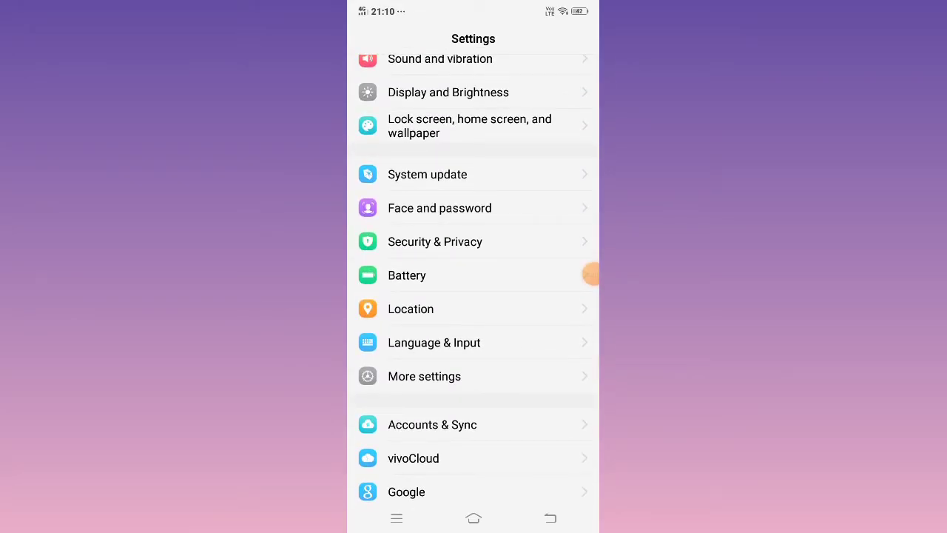
{"action": "left_click", "coordinate": [423, 376]}
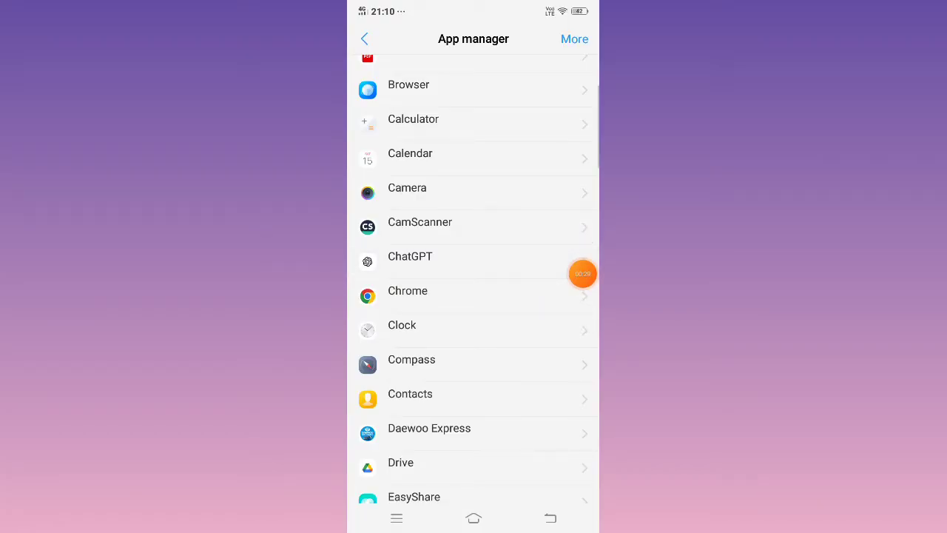
Step: Show ChatGPT's App info page, reporting 66.25 MB of storage used
{"action": "left_click", "coordinate": [474, 260]}
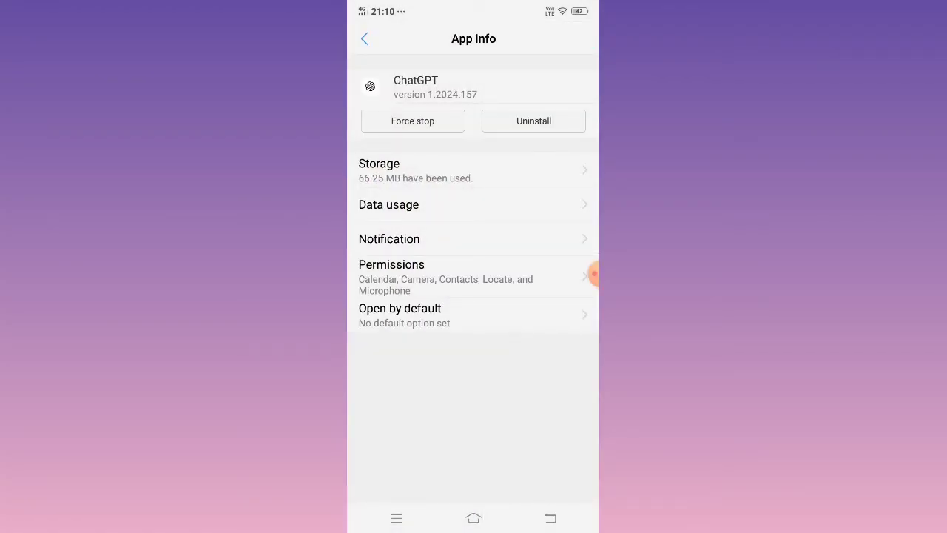
Step: Clear ChatGPT's cache and app data, leaving Data and Cache at 0 B (total 60.58 MB)
{"action": "left_click", "coordinate": [473, 171]}
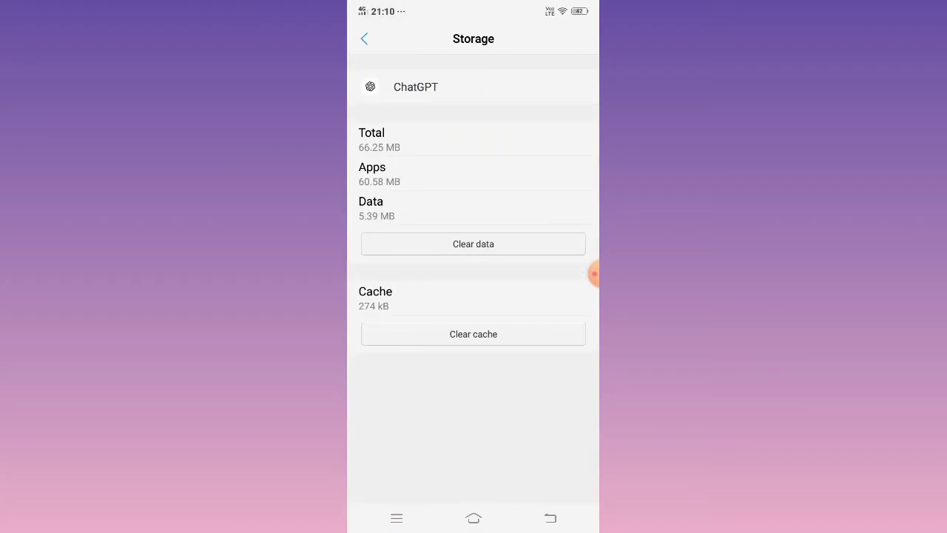
{"action": "left_click", "coordinate": [474, 243]}
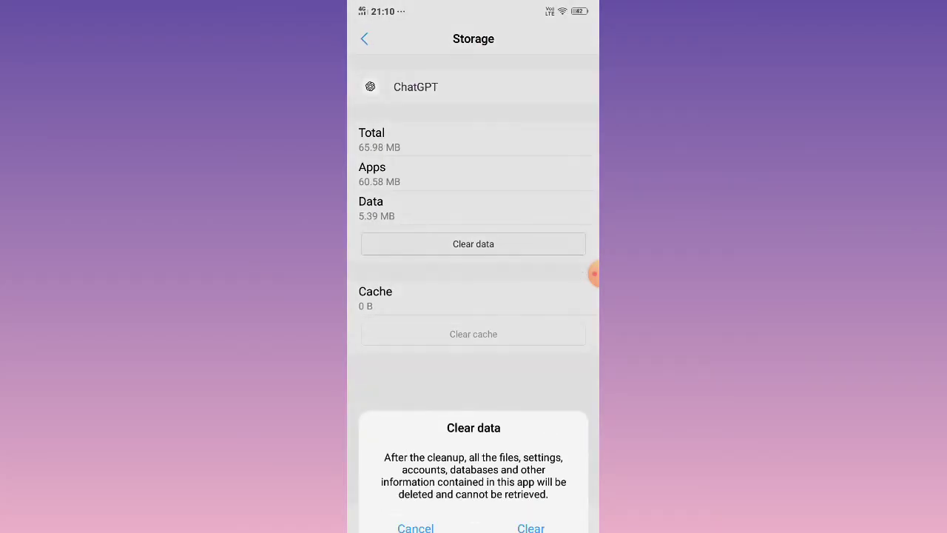
{"action": "left_click", "coordinate": [530, 527]}
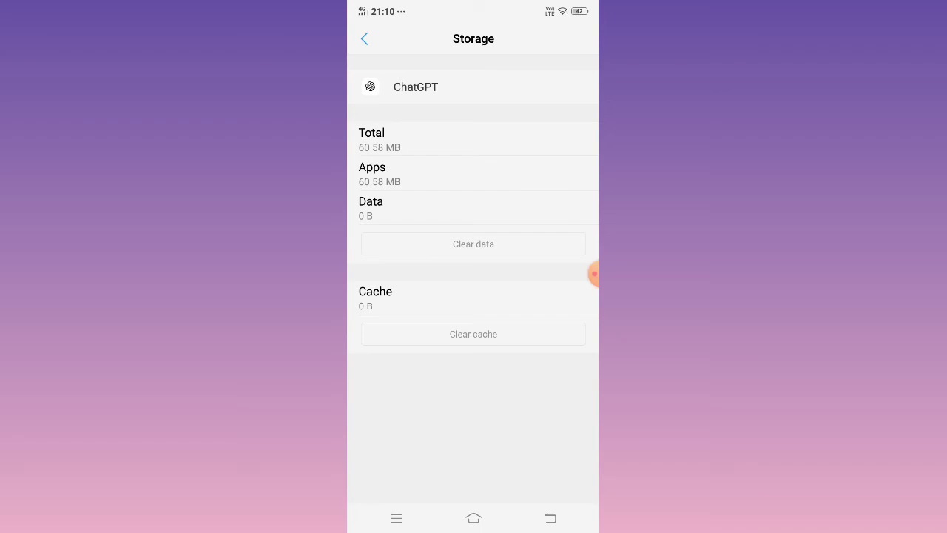
Step: Start uninstalling ChatGPT from its App info page, then cancel at the confirmation dialog
{"action": "left_click", "coordinate": [364, 38]}
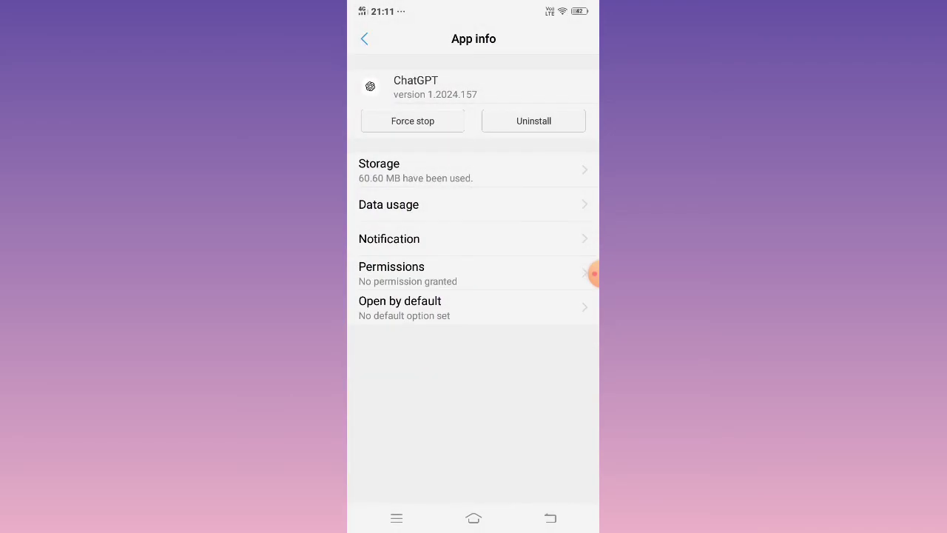
{"action": "left_click", "coordinate": [533, 121]}
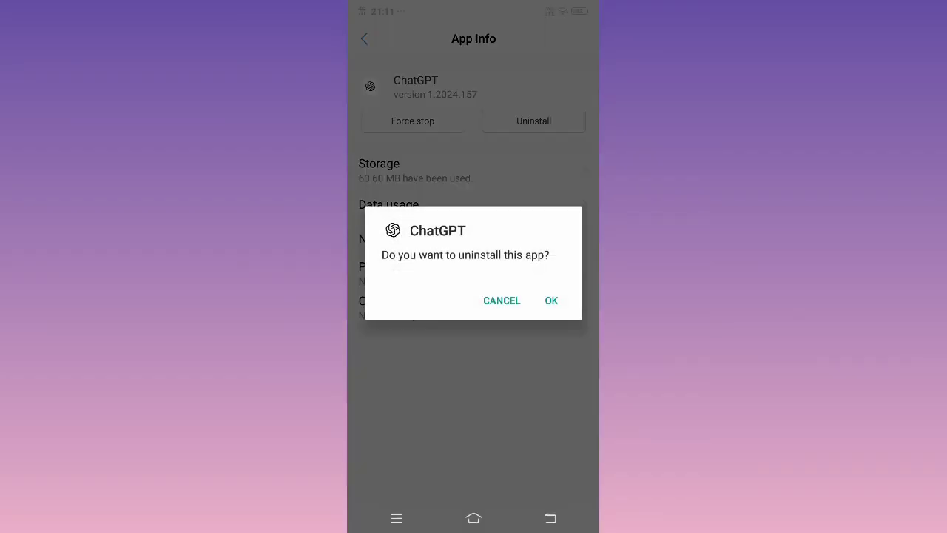
{"action": "left_click", "coordinate": [502, 299]}
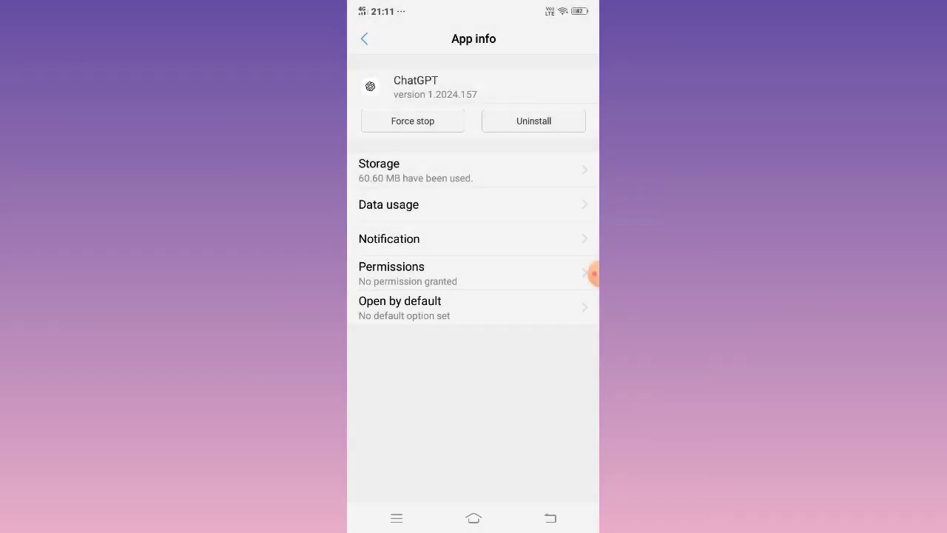